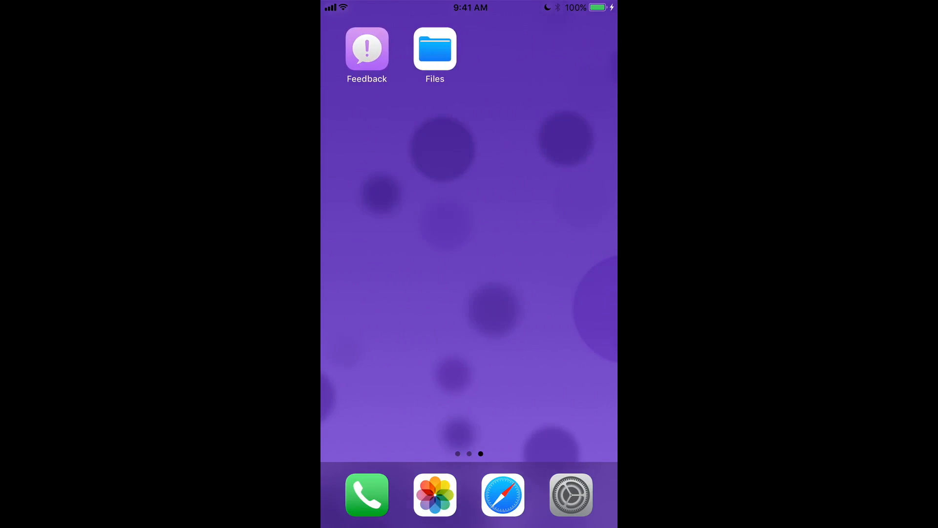
View an app's App Store page and bring up Control Center showing The Diary of Jane
click(570, 494)
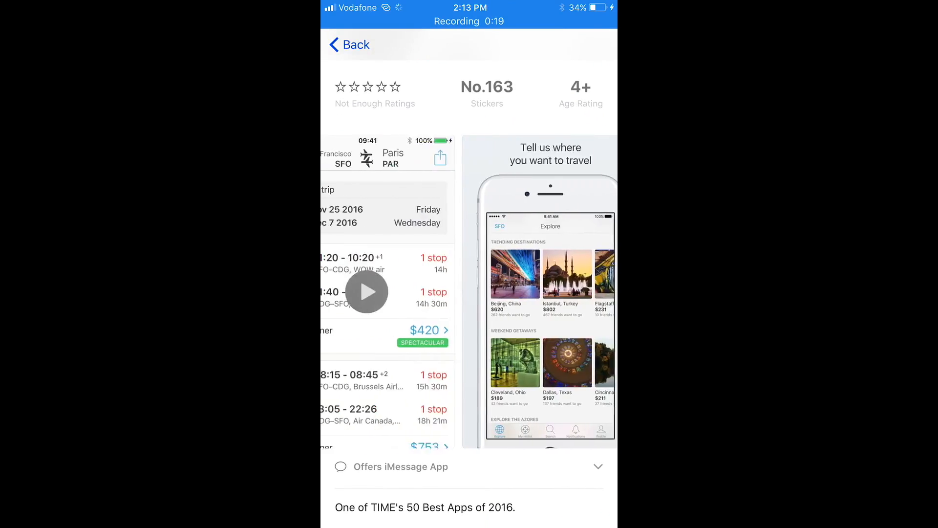
click(366, 291)
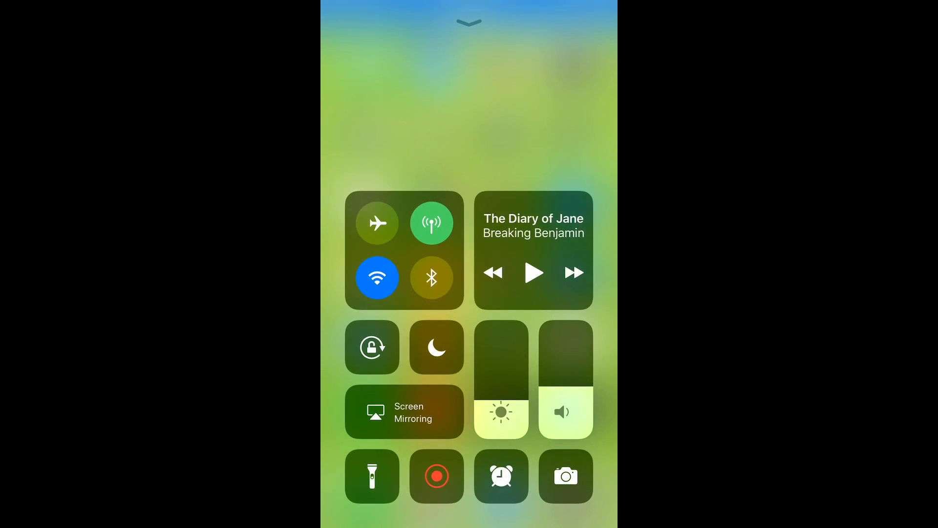
Toggle orientation lock, switch the torch on, and reveal its brightness levels via 3D Touch
click(372, 347)
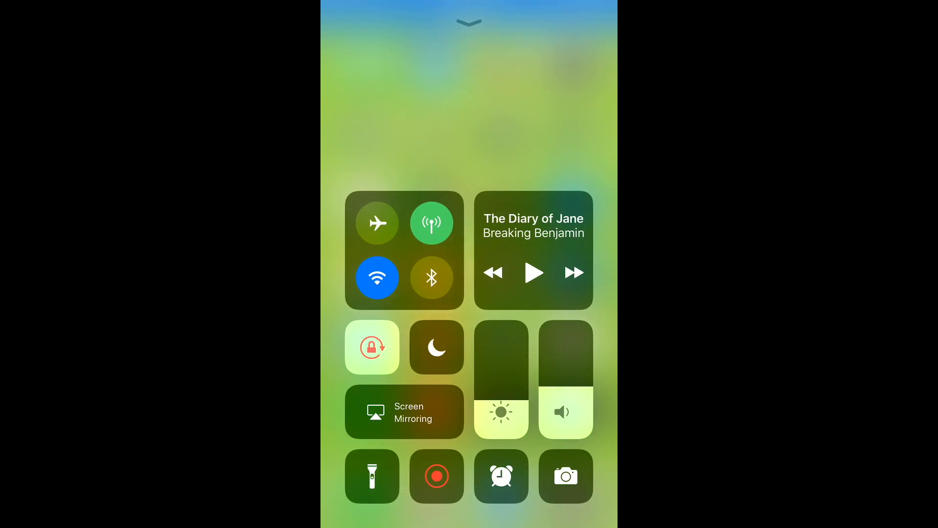
click(372, 476)
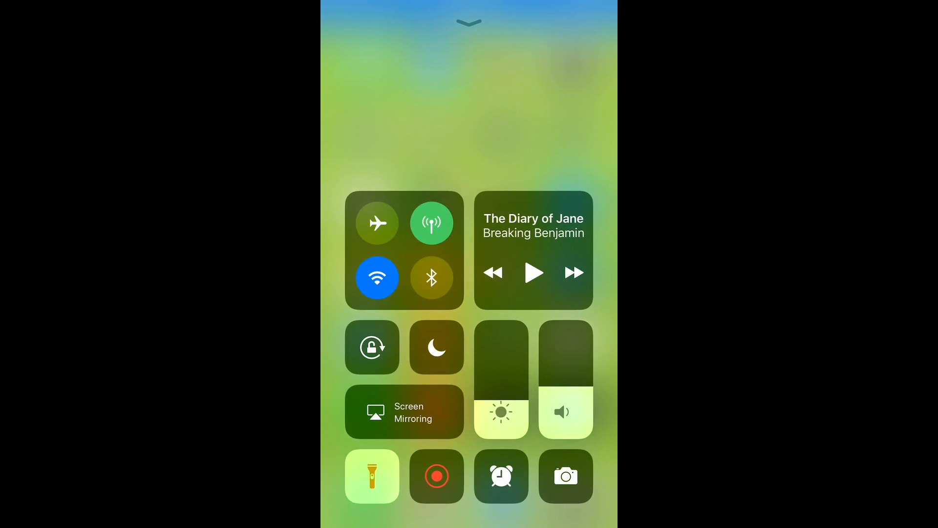
click(371, 476)
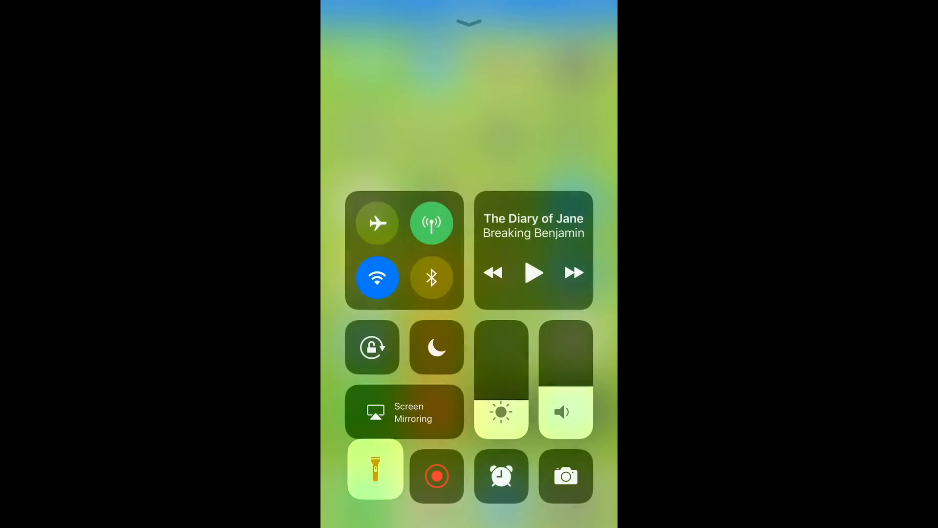
click(404, 250)
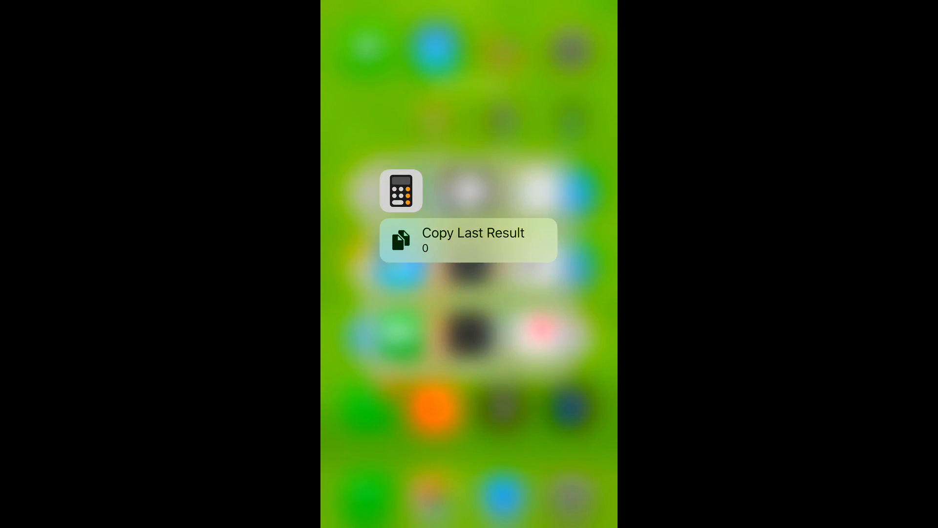
Launch Calculator from its quick-actions menu so it shows 0 on the display
click(401, 191)
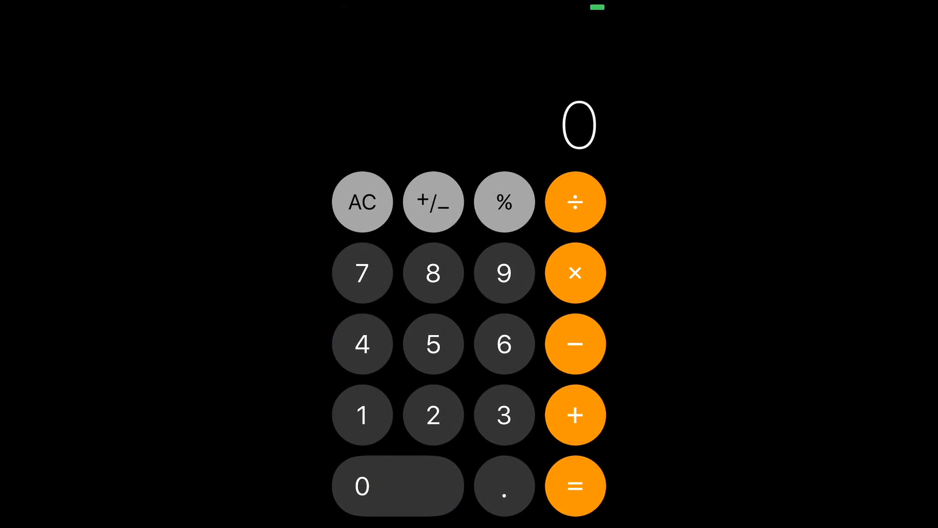
click(433, 414)
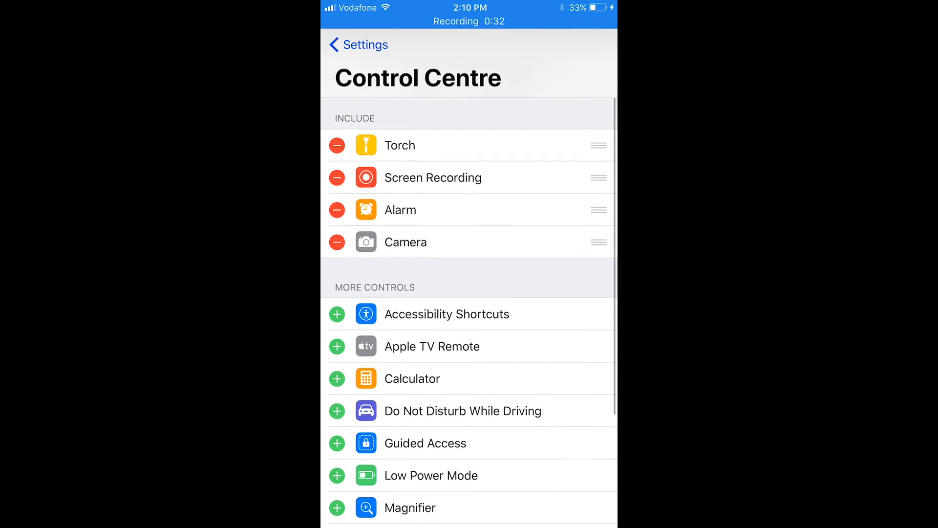
Search Spotlight for 'one g' and go to the General page in Settings
scroll(up, 3)
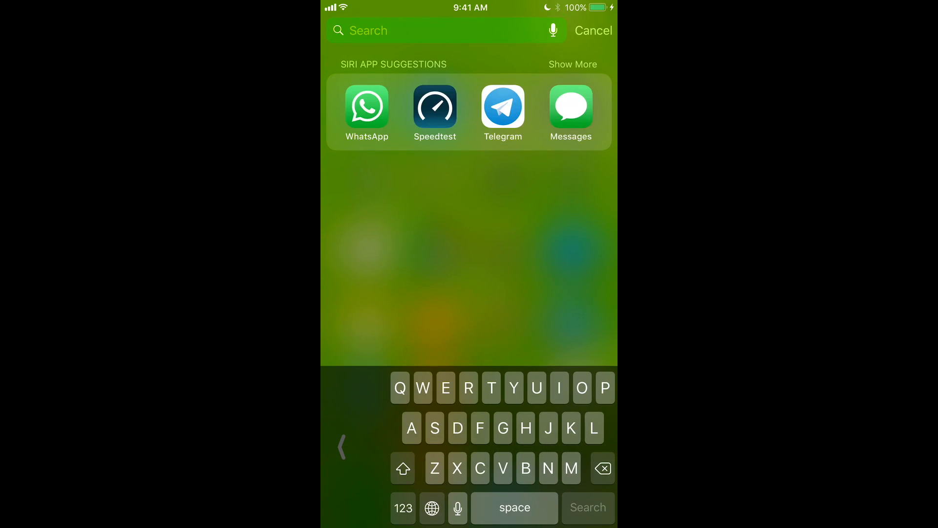
text(one g)
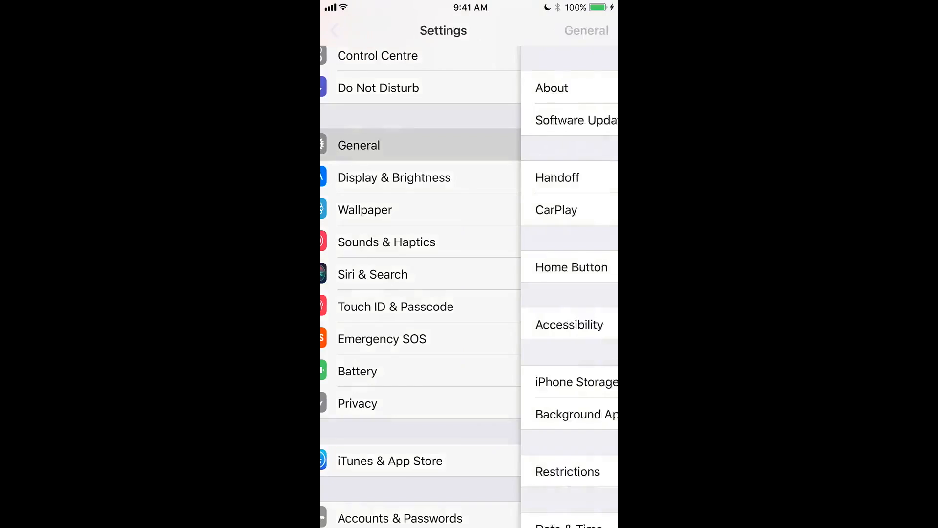
click(575, 383)
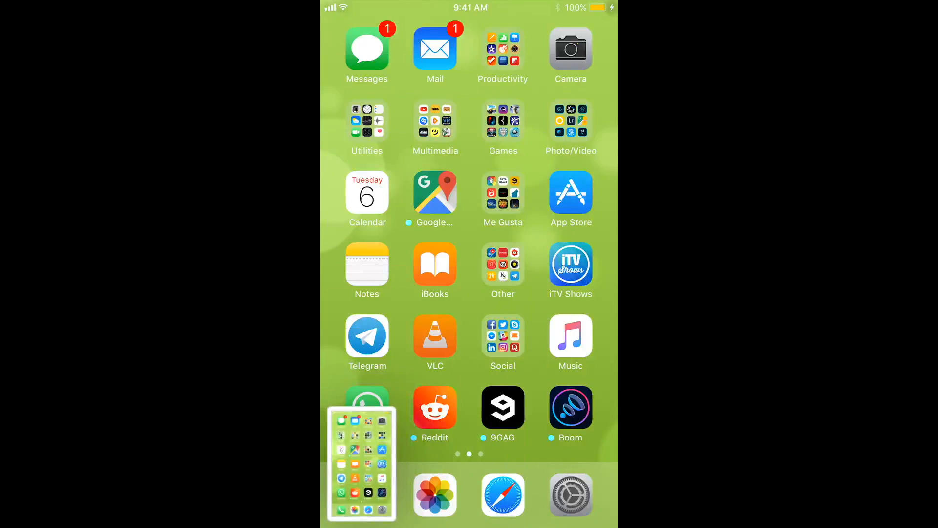
Scribble on the home-screen screenshot with the highlighter, undo once, view ink colours, and finish with Done
click(361, 463)
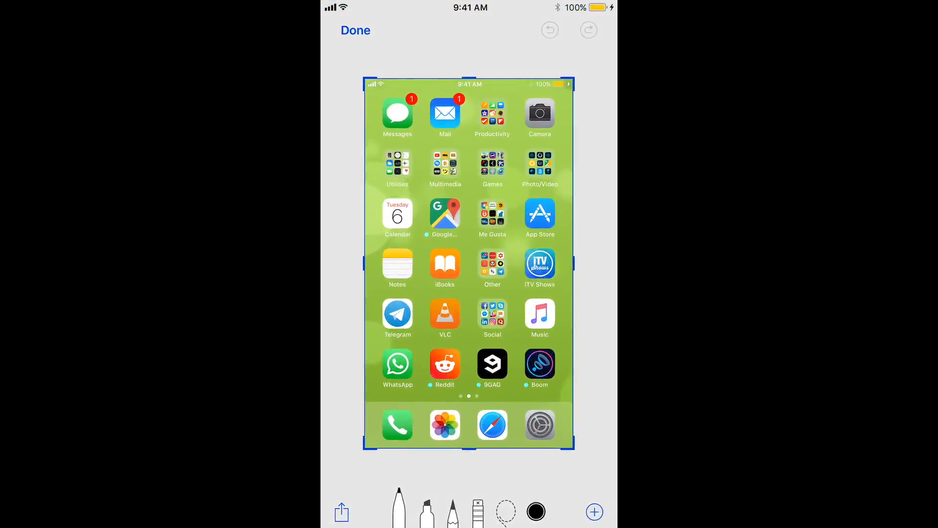
click(426, 510)
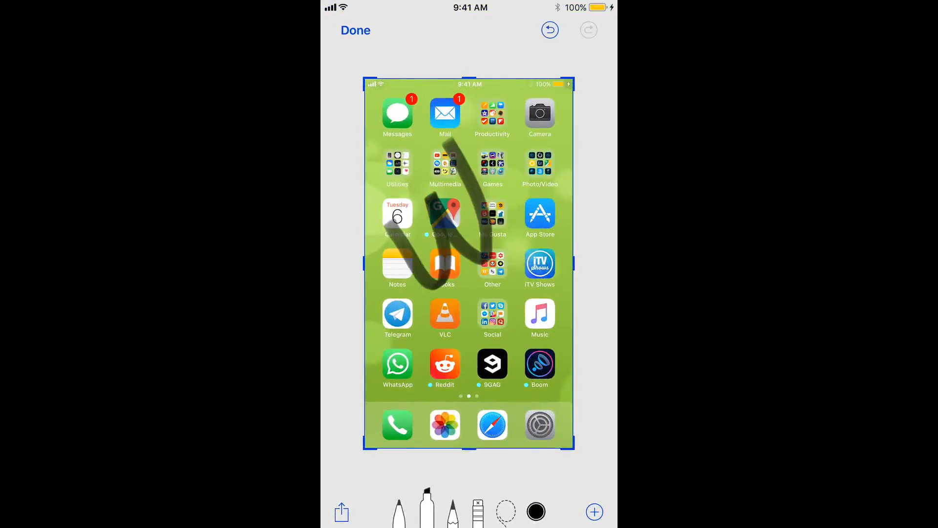
click(549, 30)
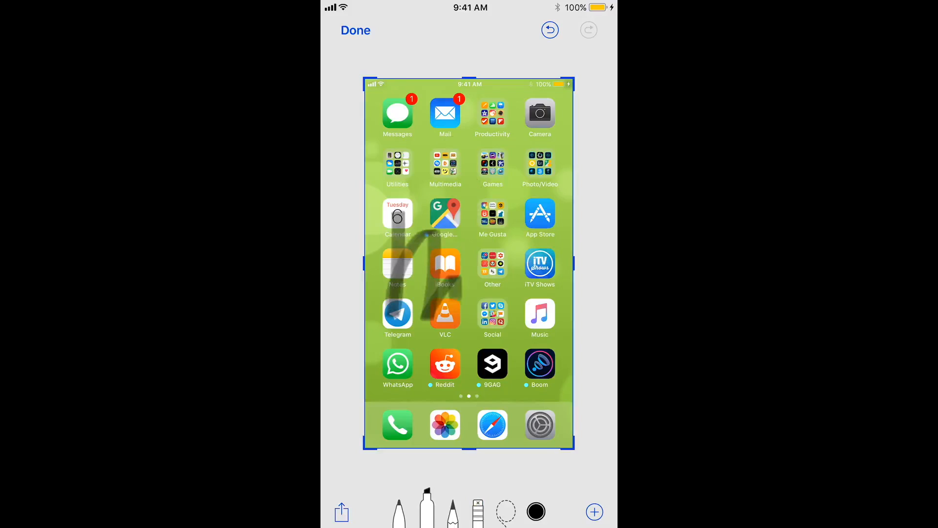
click(427, 511)
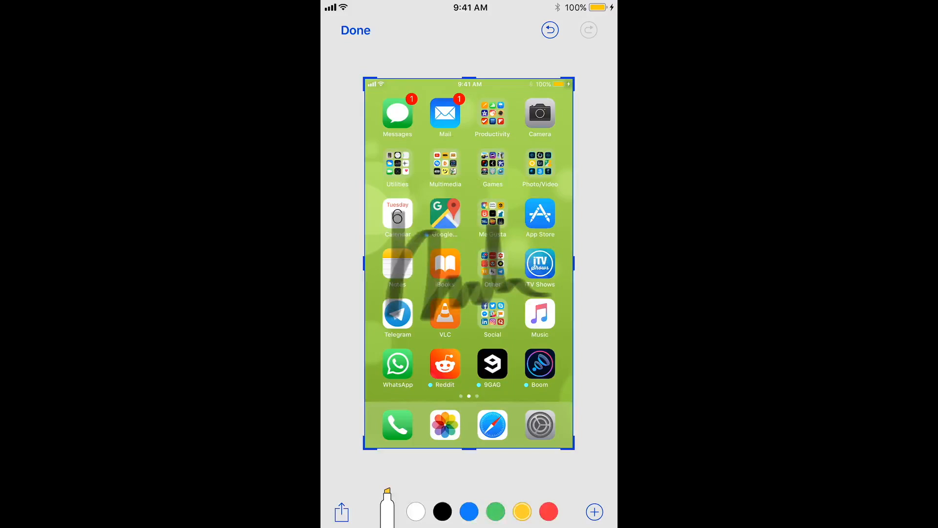
click(355, 30)
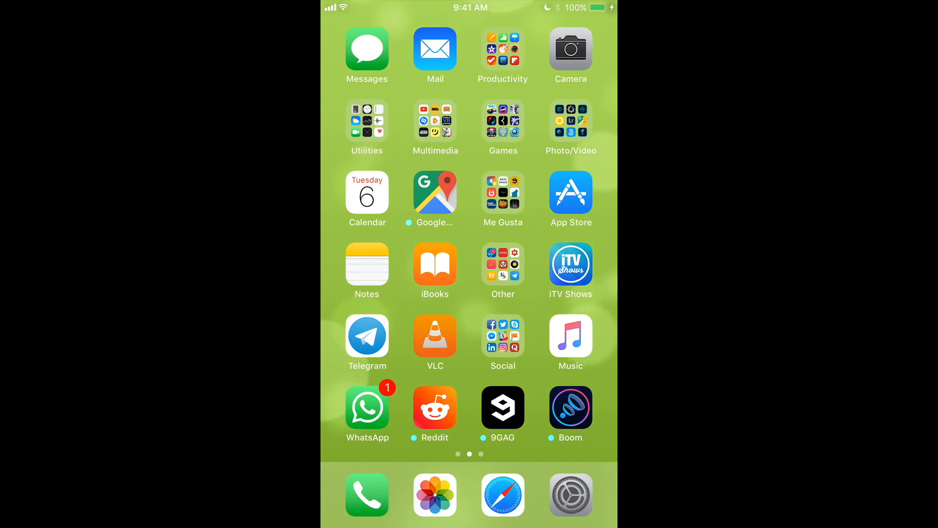